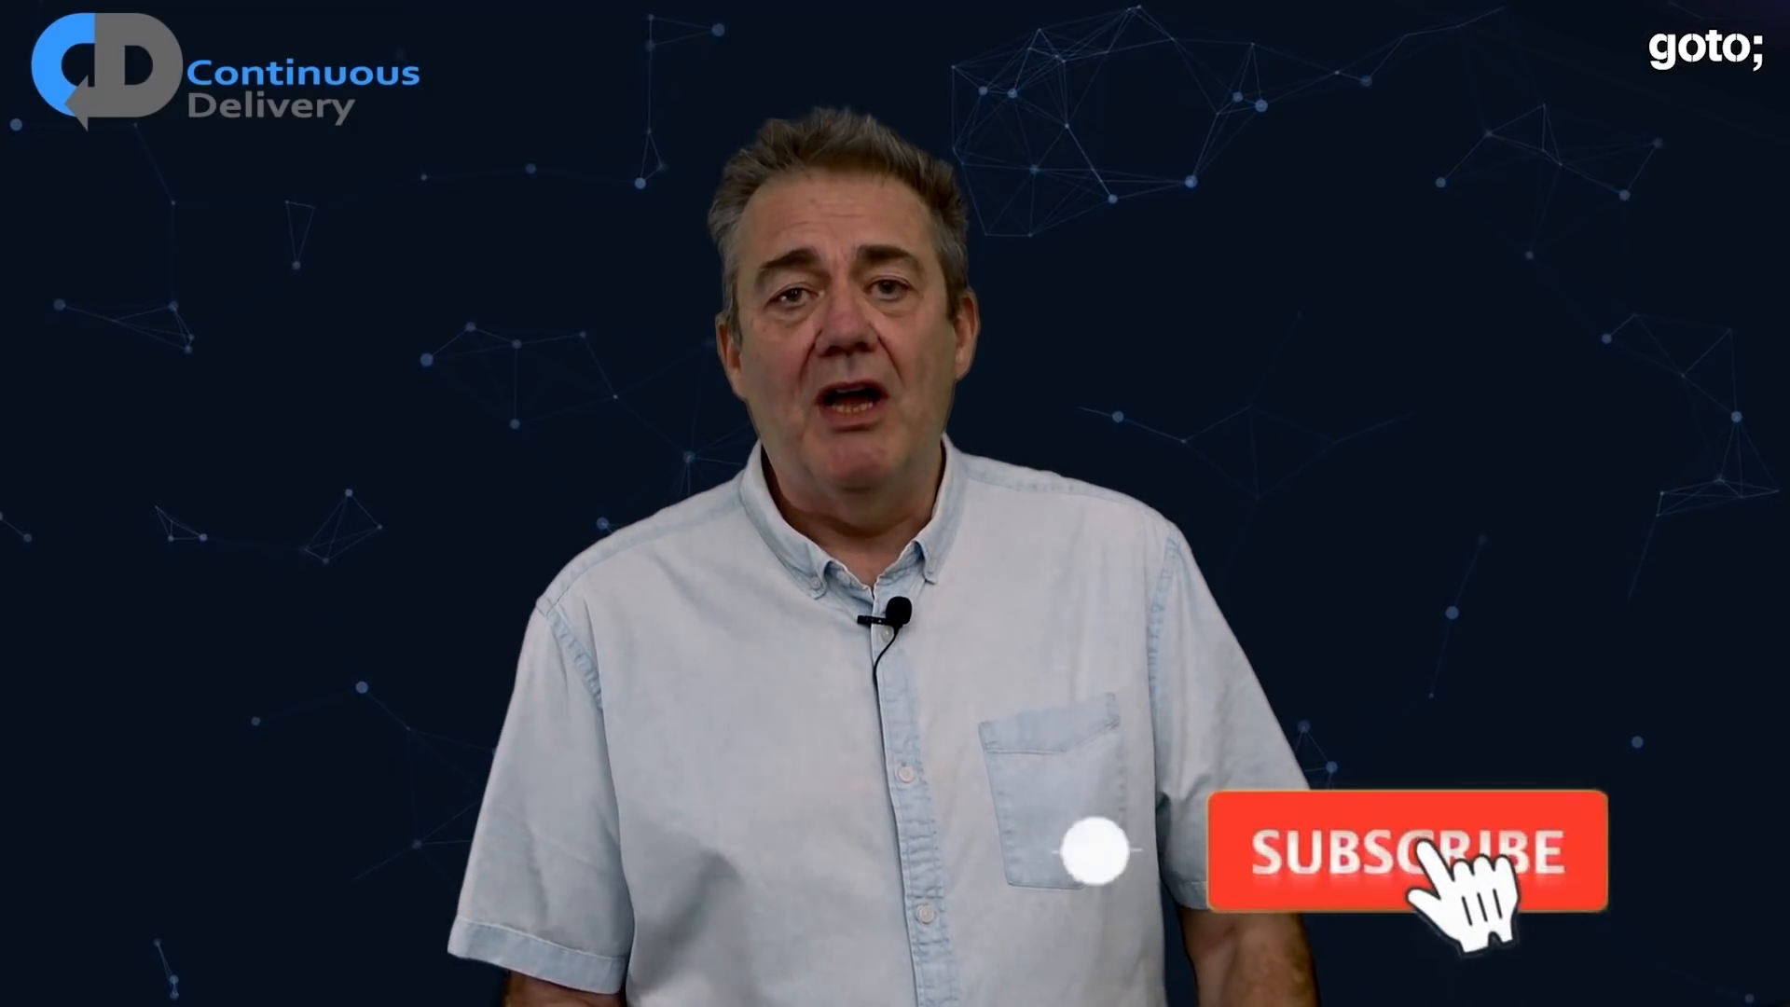
{"action": "left_click", "coordinate": [1406, 850]}
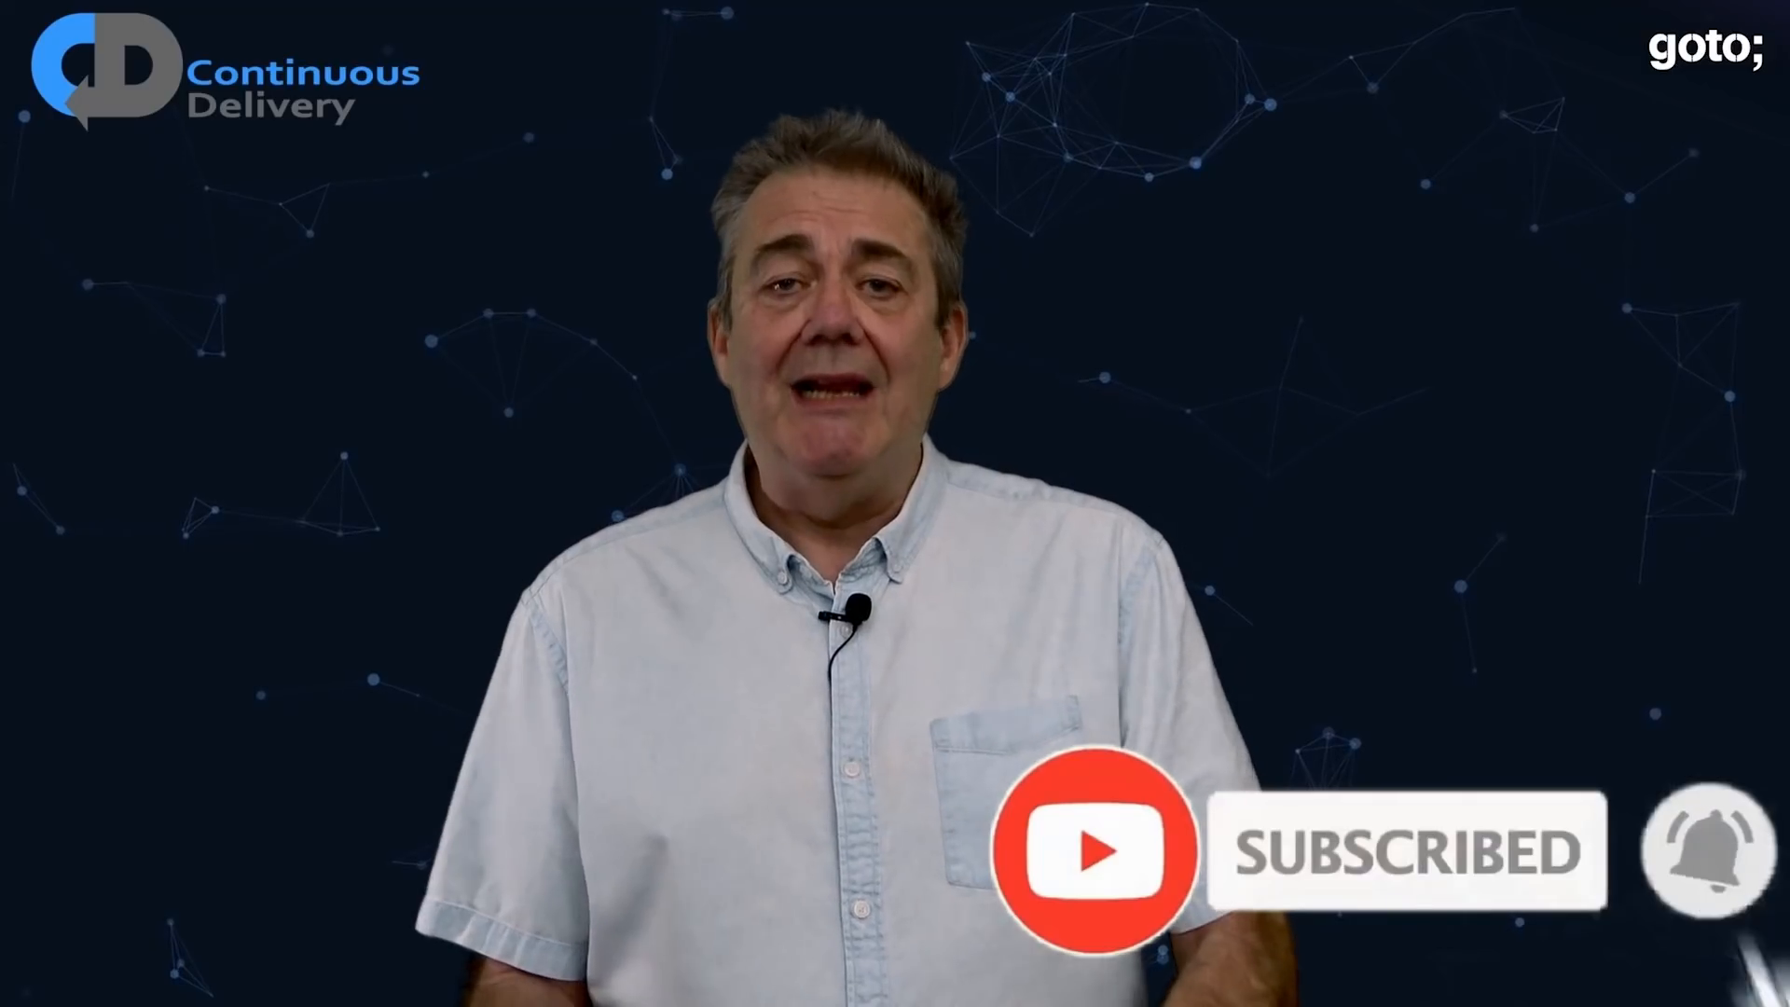